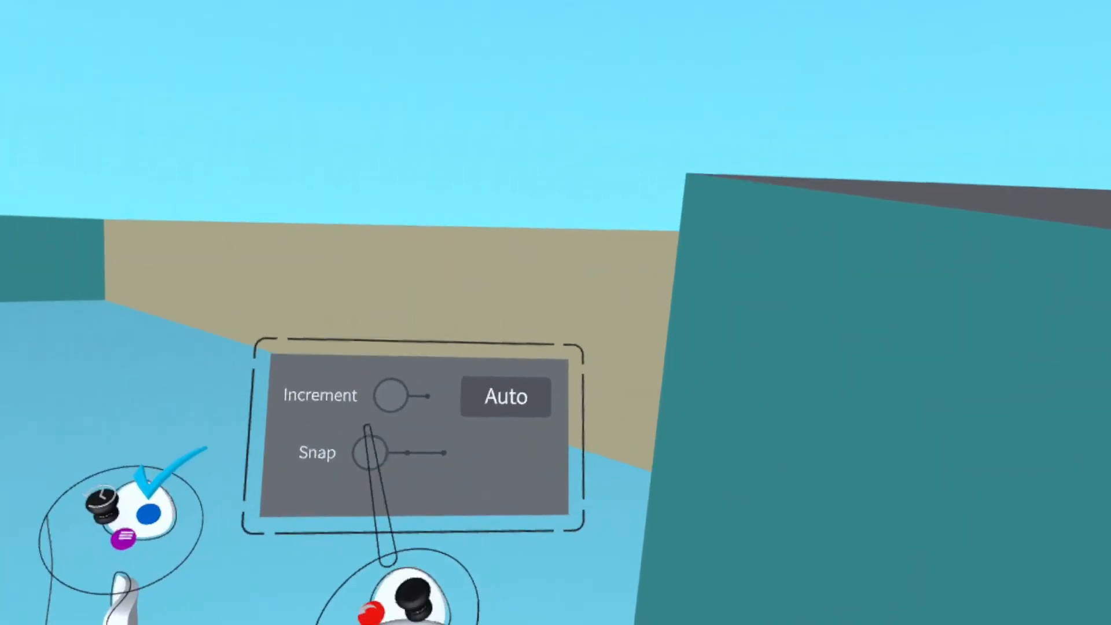
# - Slide the Snap toggle on, leaving the snap increment at Auto
pyautogui.moveTo(382, 451); pyautogui.dragTo(442, 476)
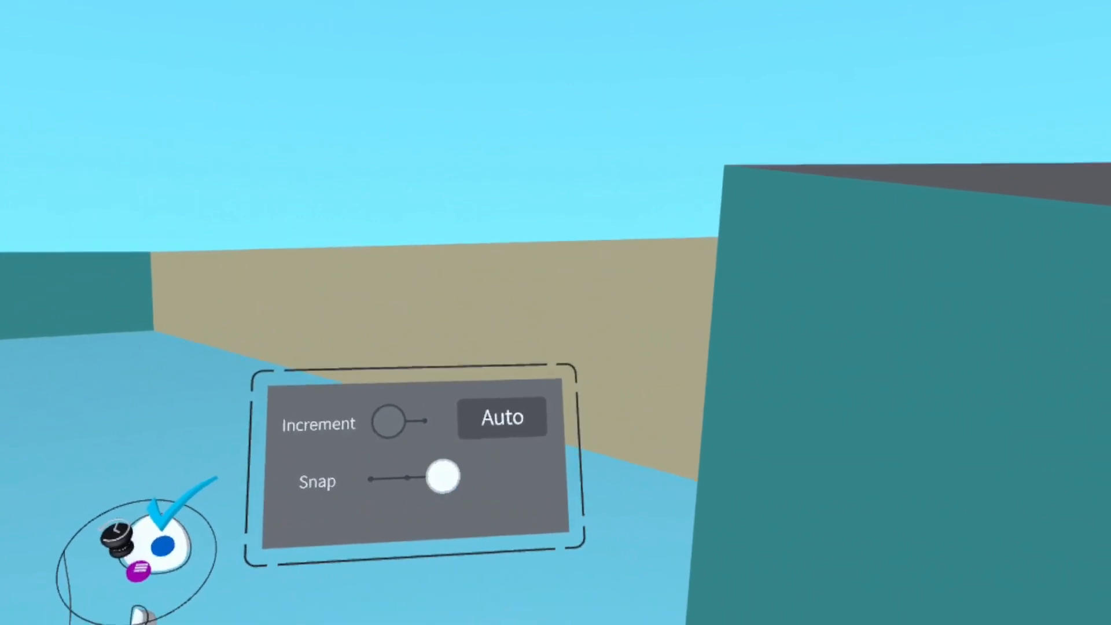